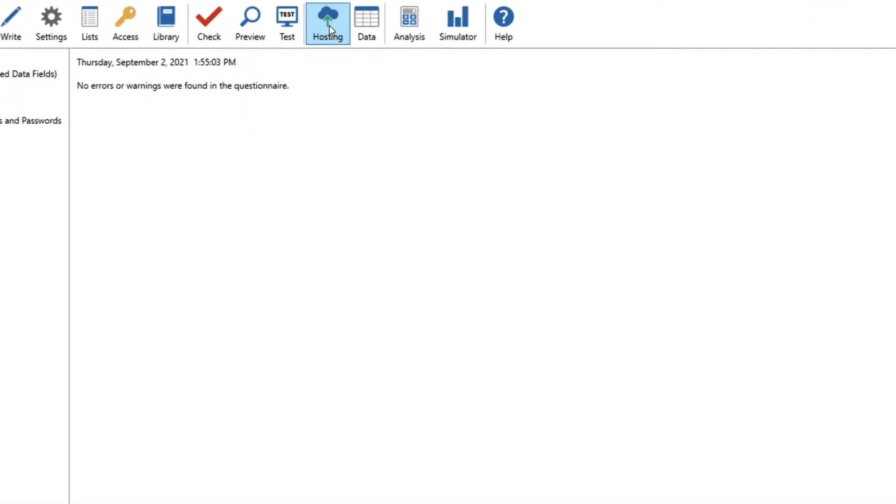
Open Hosting Management on the Sawtooth Software Hosting tab with email and password entered
left_click(328, 23)
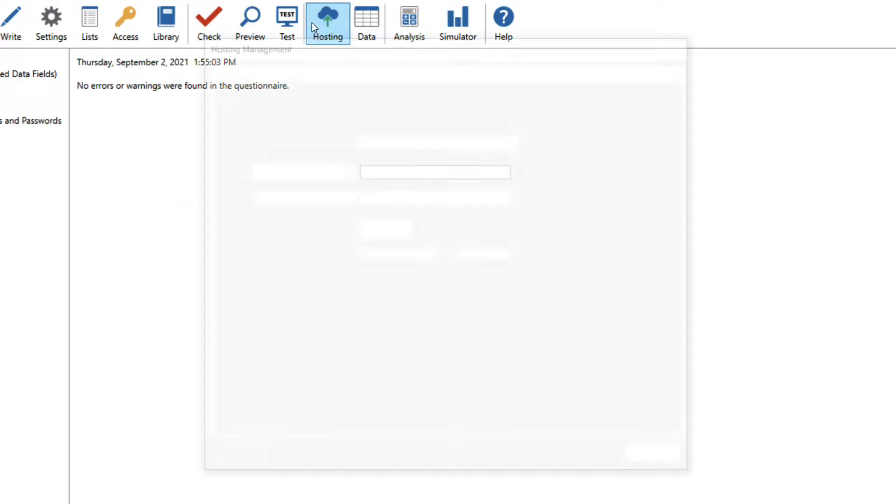
left_click(328, 18)
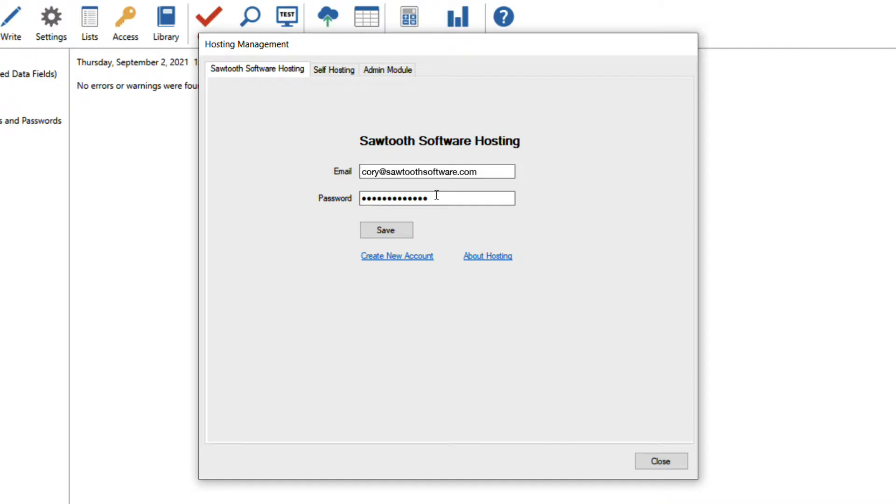
mouse_move(412, 250)
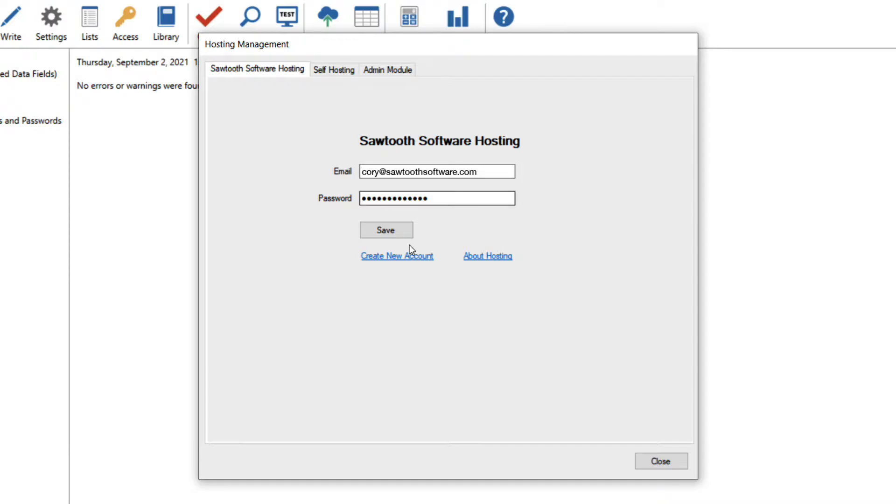
Open the new-account registration page in Chrome and review its Email and hosting code fields
left_click(396, 256)
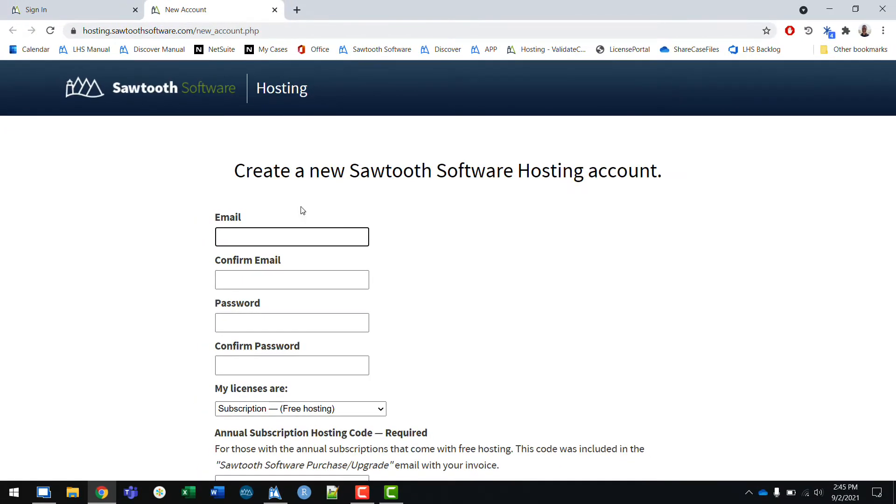
left_click(291, 237)
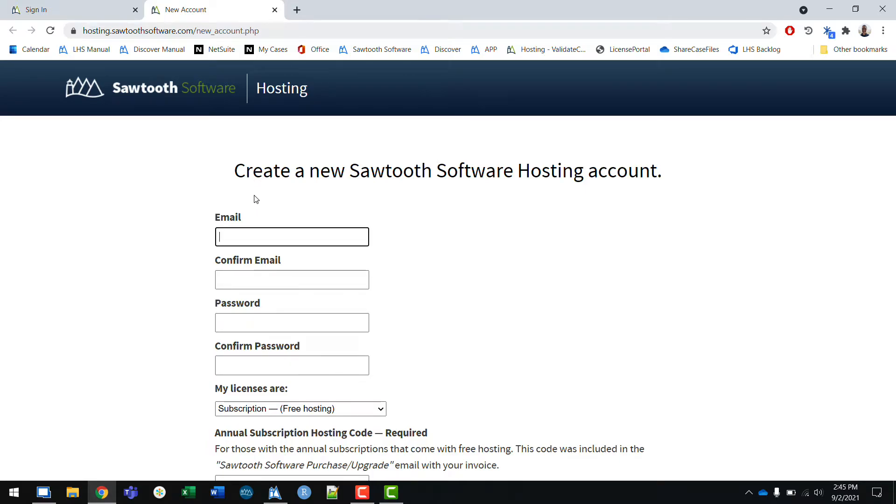
scroll("down", 3)
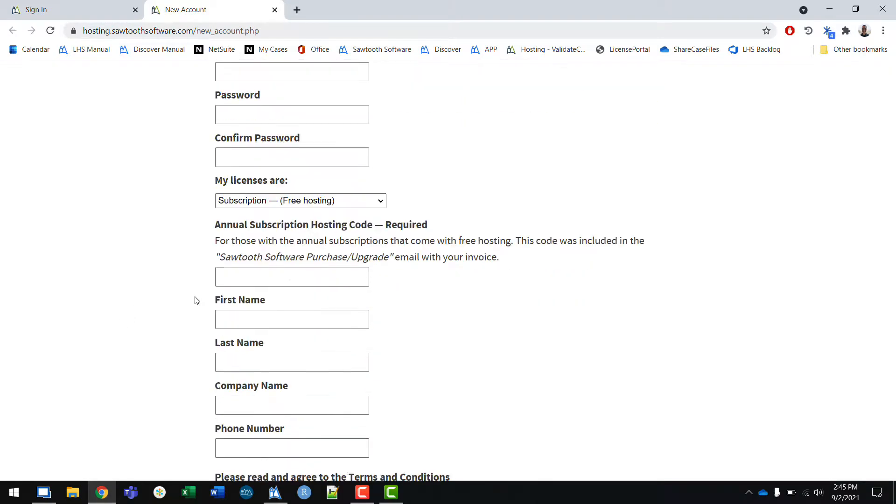
scroll("down", 3)
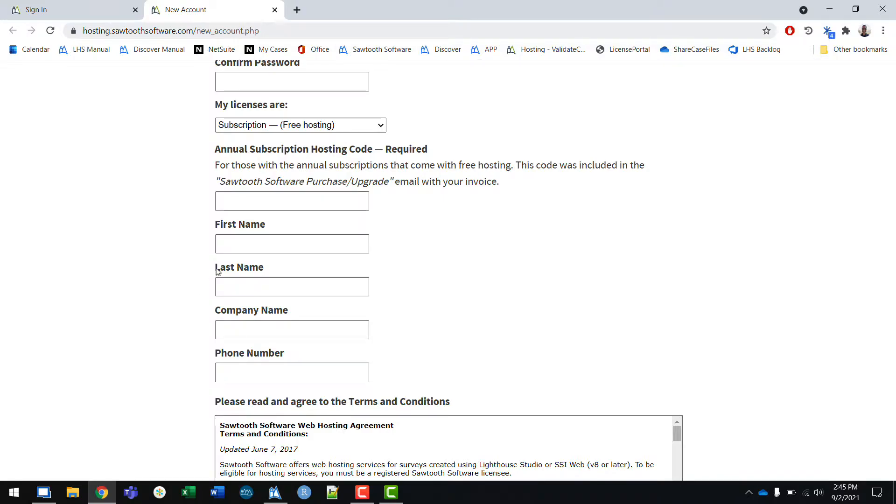
left_click(291, 201)
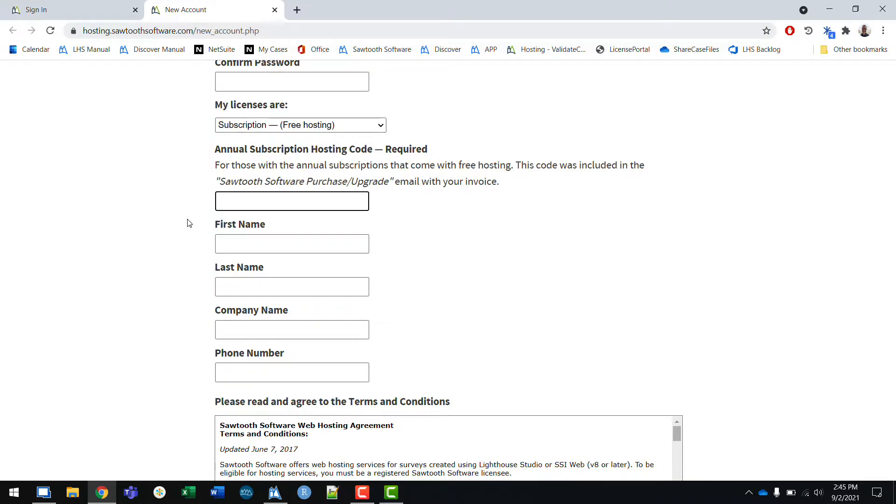
left_click(292, 201)
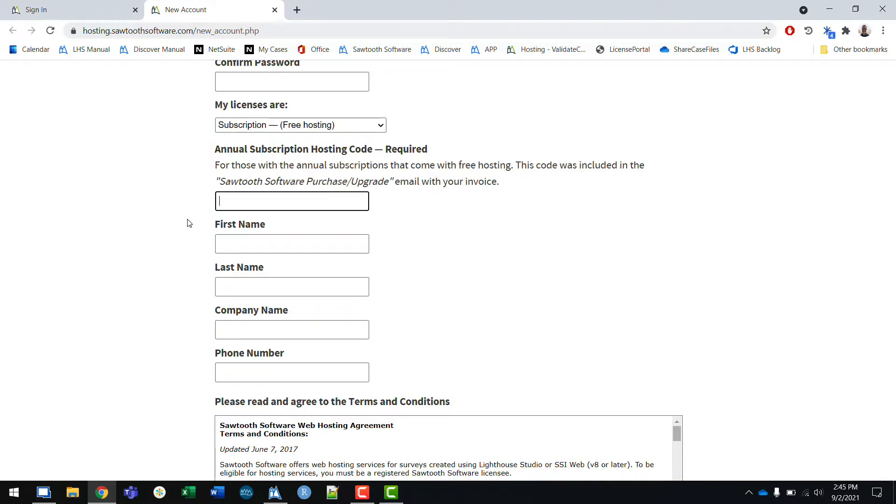
mouse_move(199, 219)
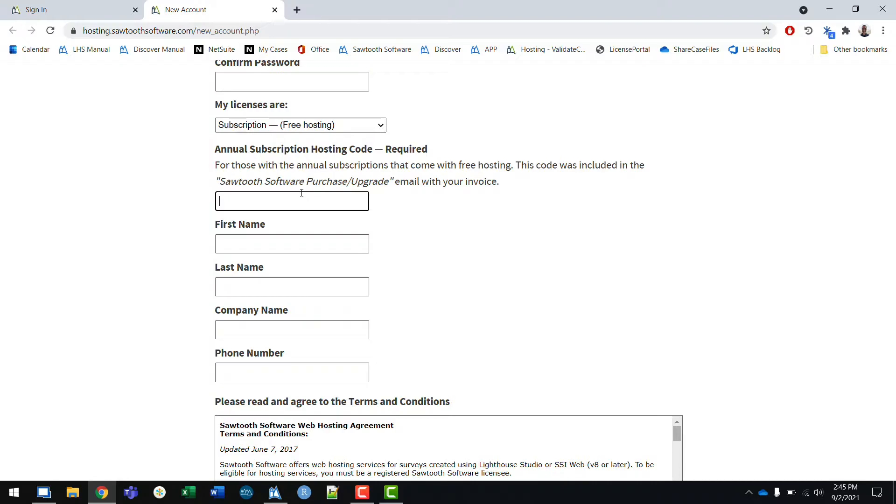
mouse_move(188, 201)
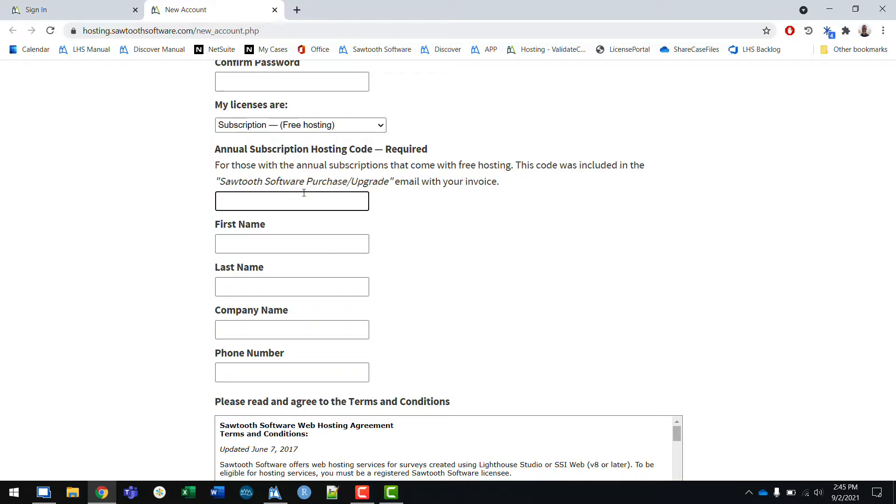
scroll("down", 3)
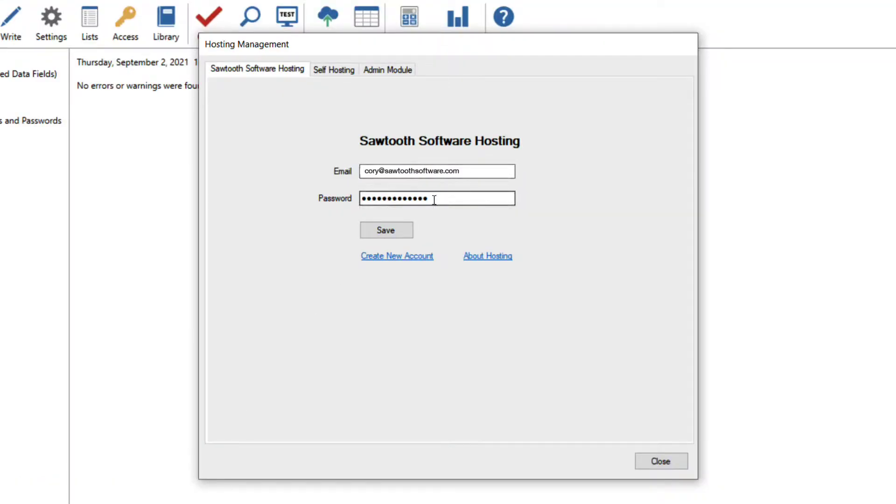
Save the hosting credentials to sign in, revealing the Hosting Project dropdown and New Project link
left_click(386, 229)
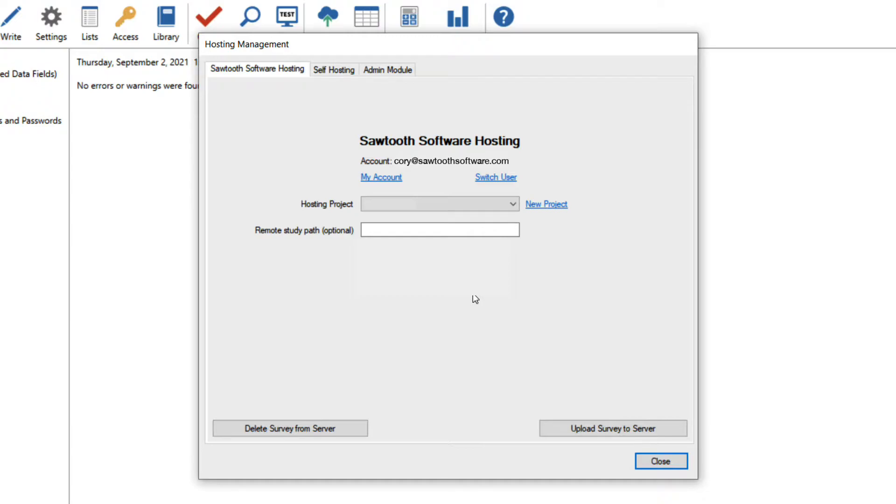
mouse_move(545, 204)
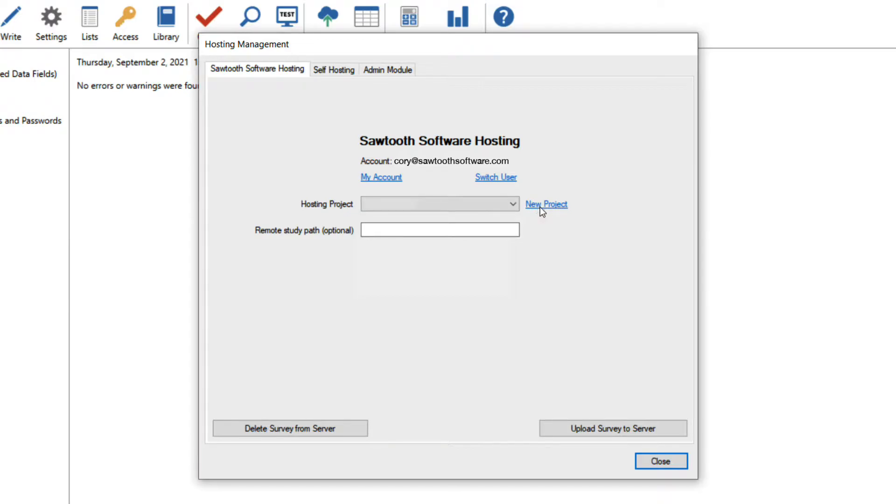
Open the Add Project page and tick Enable this project for offline interviewing
left_click(545, 204)
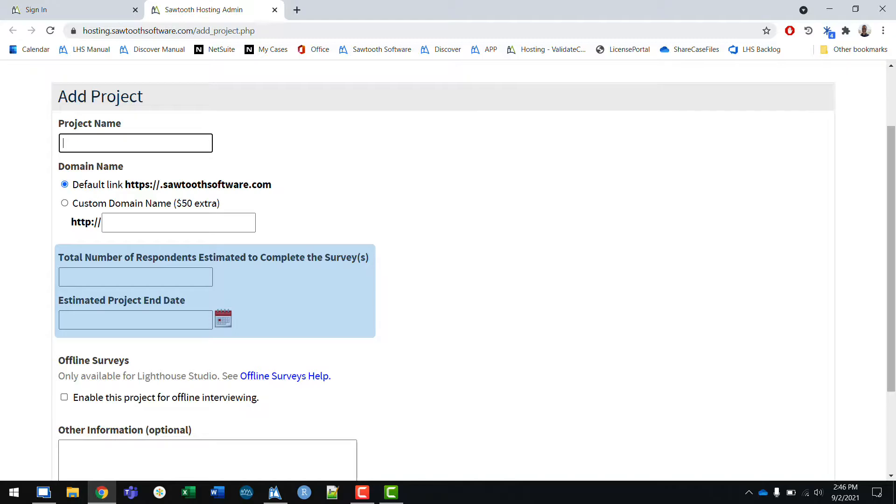
scroll("down", 3)
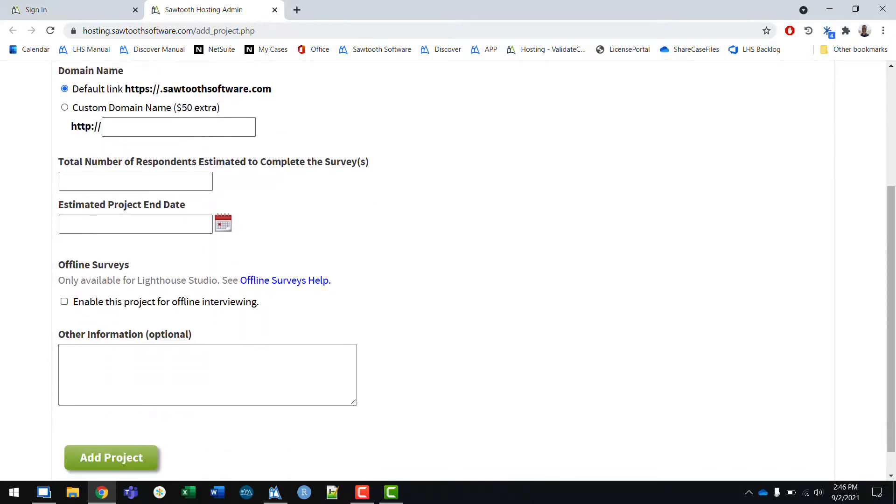
scroll("down", 3)
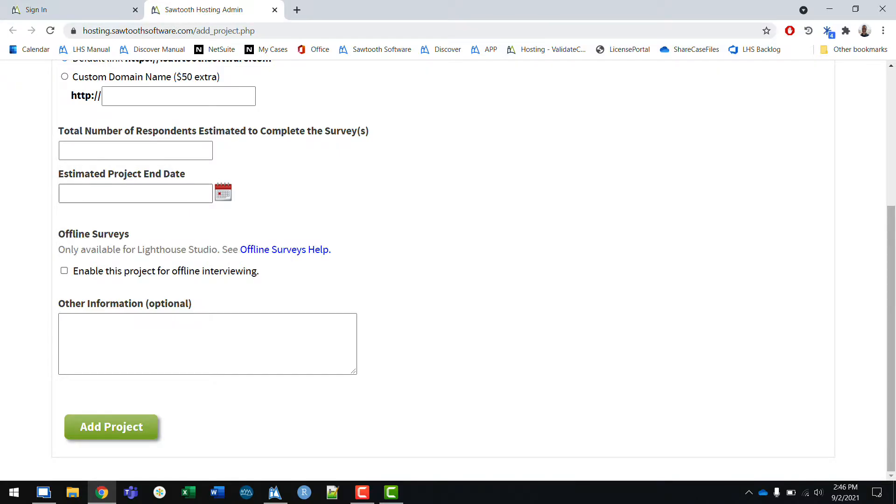
left_click(64, 270)
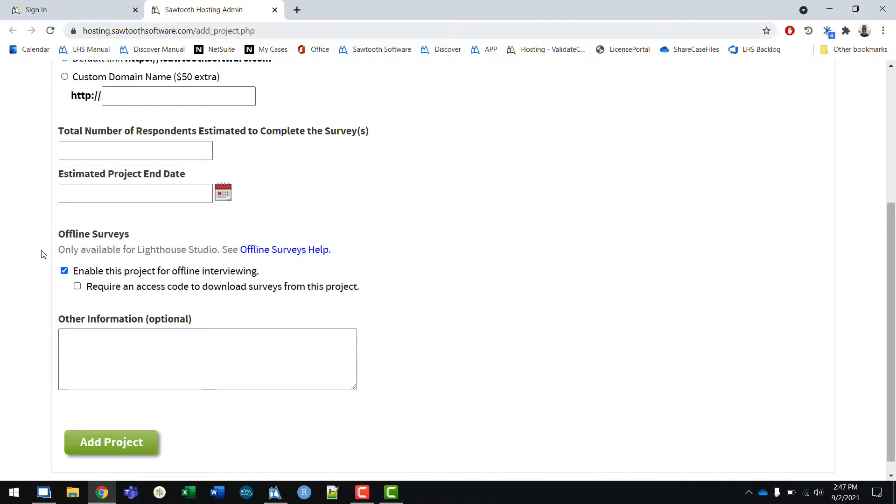
scroll("down", 3)
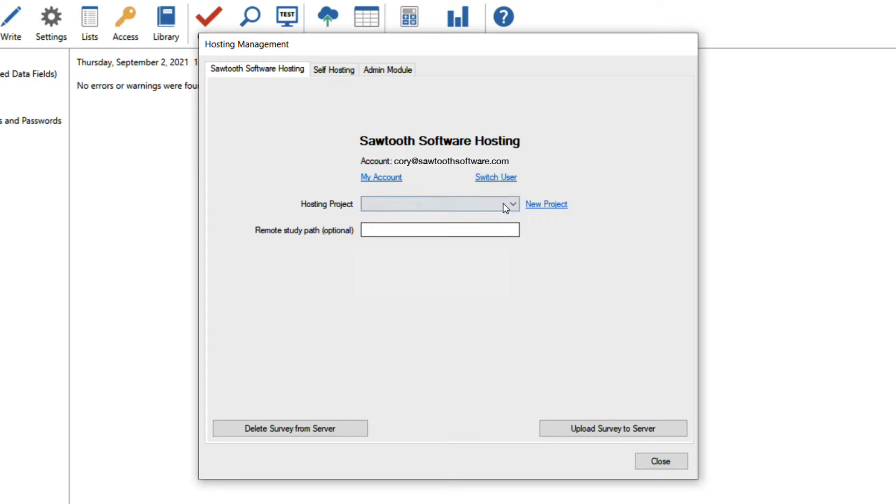
Select the testing project and try 'en' and 'spanish' as remote study paths, leaving it blank
left_click(511, 204)
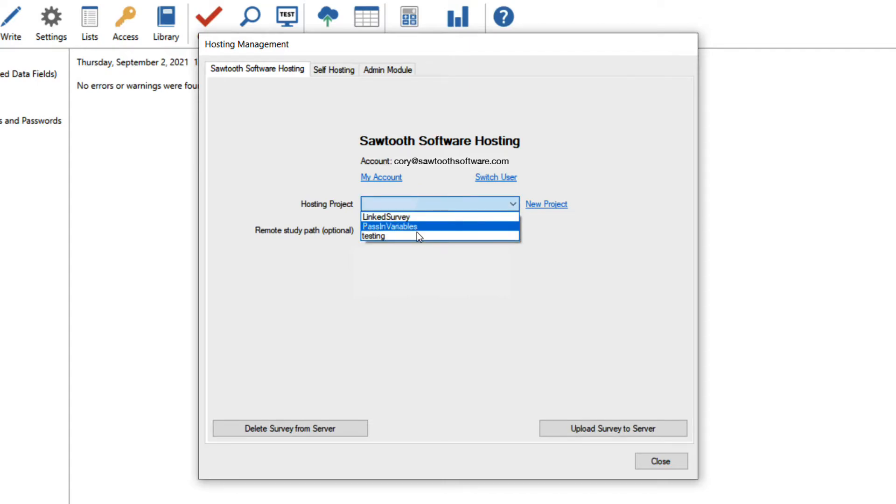
mouse_move(423, 236)
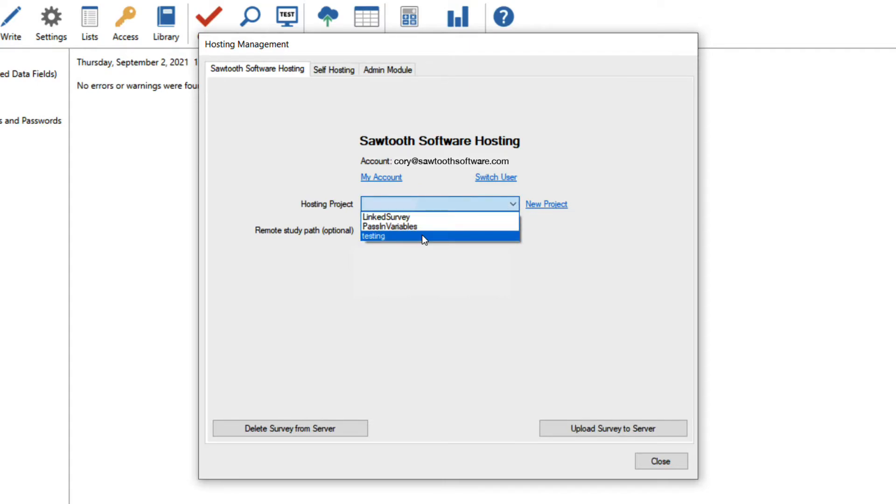
left_click(373, 236)
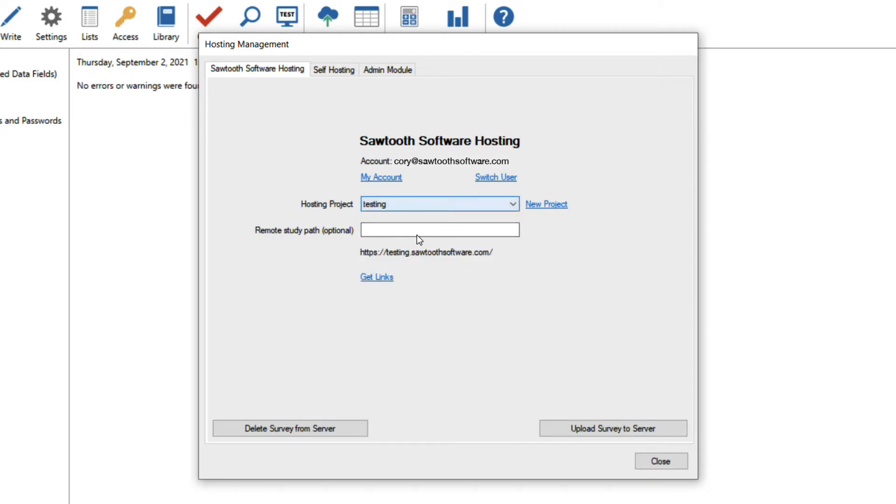
left_click(439, 229)
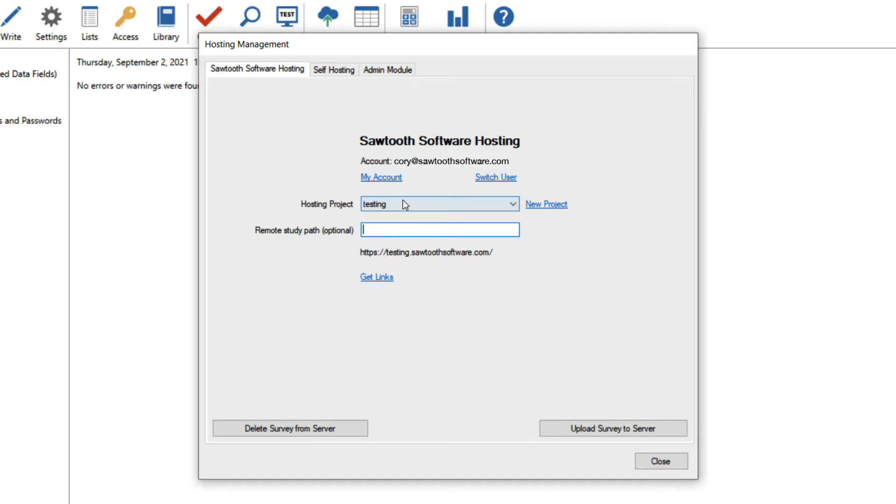
type("englis")
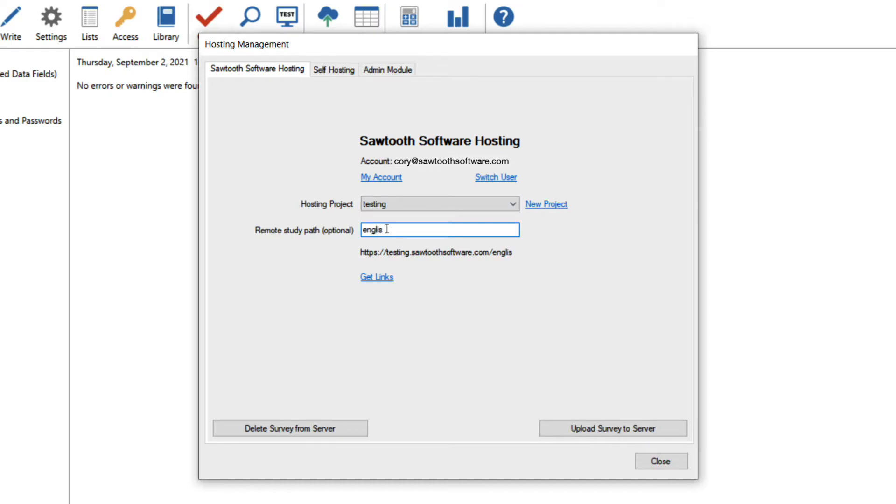
key("BackSpace")
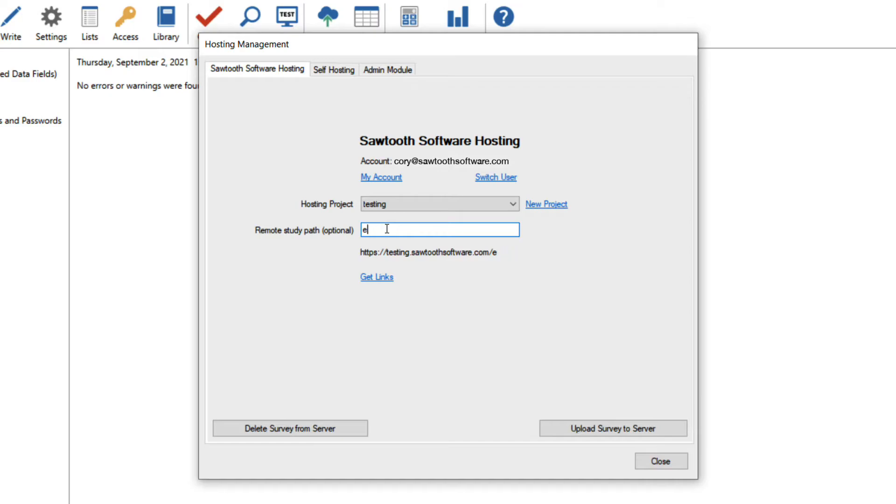
type("spanish")
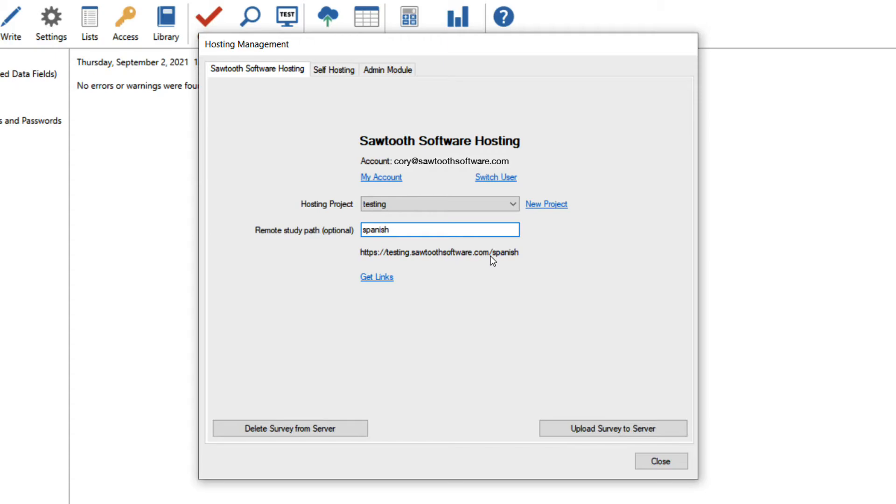
key("BackSpace")
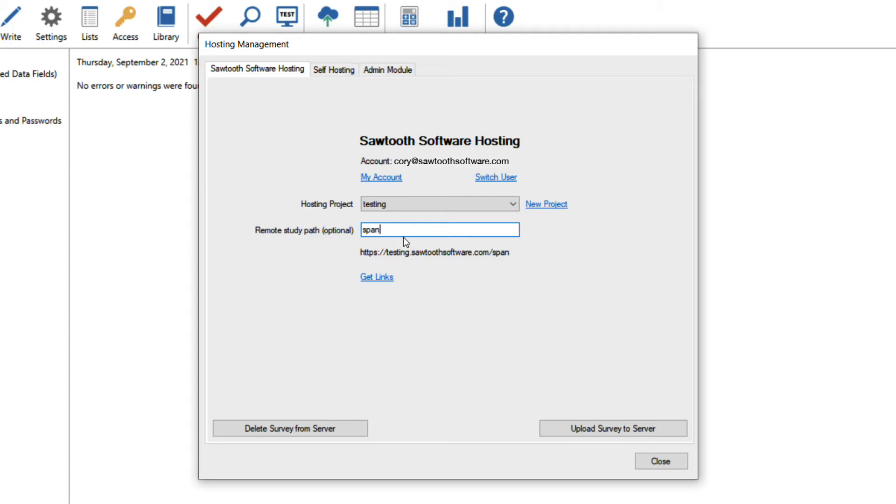
key("ctrl+a")
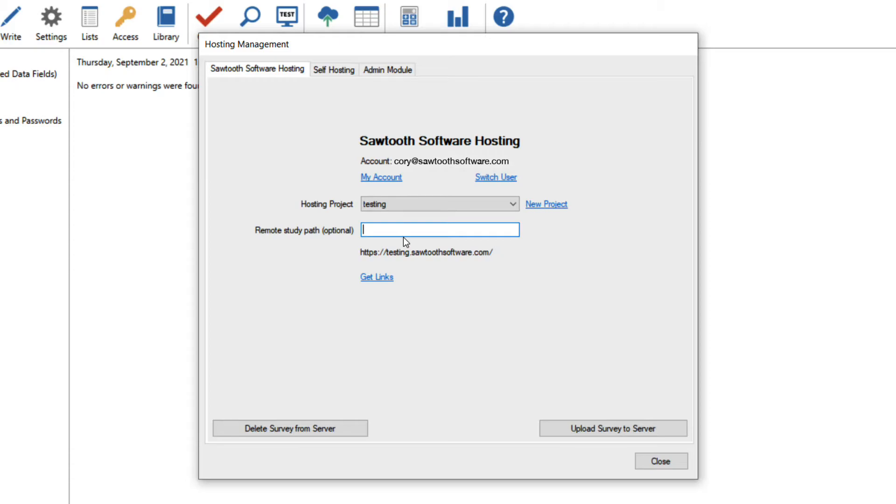
mouse_move(496, 357)
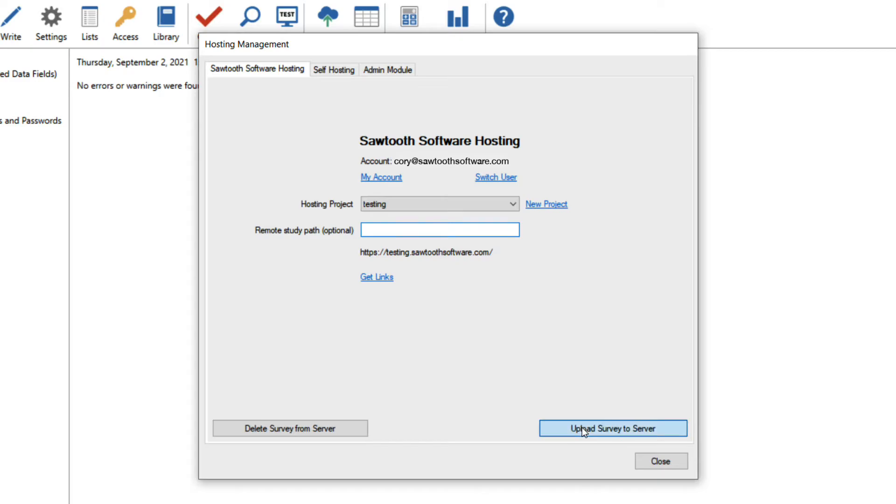
left_click(612, 428)
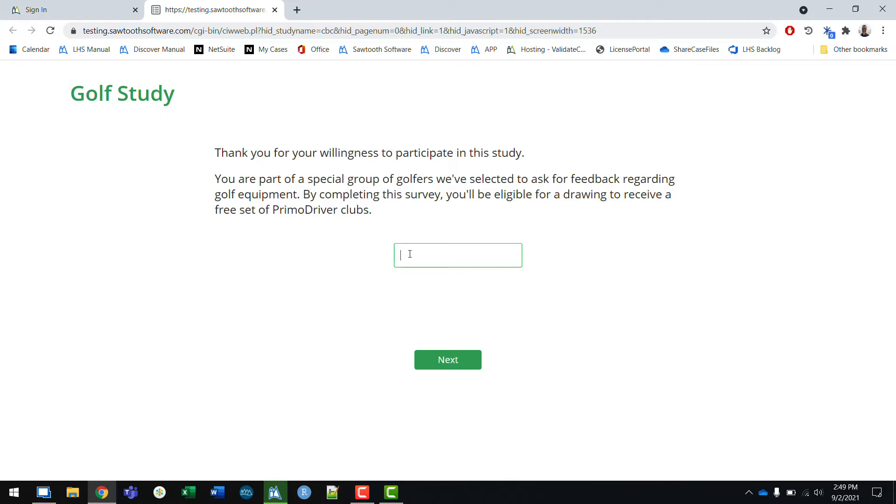
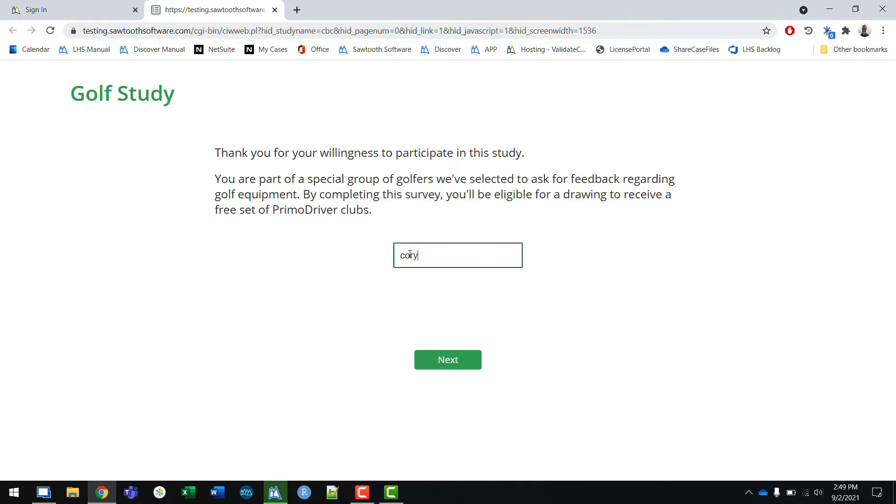
left_click(448, 359)
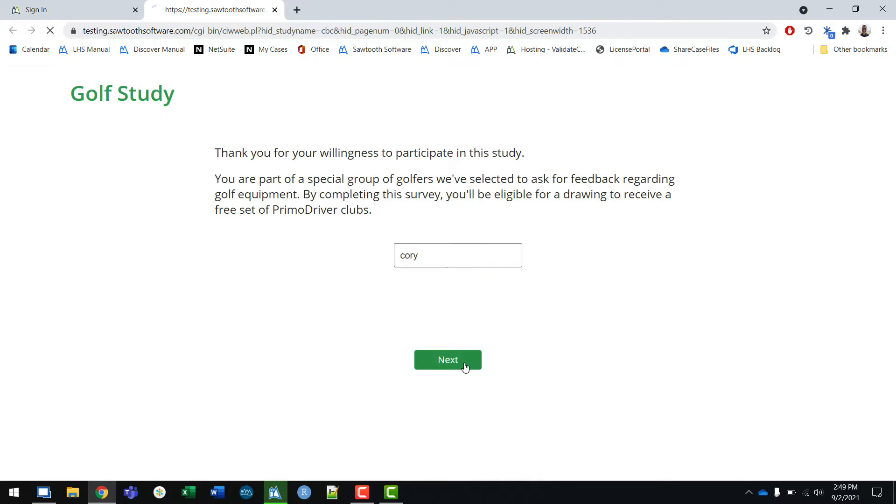
left_click(448, 359)
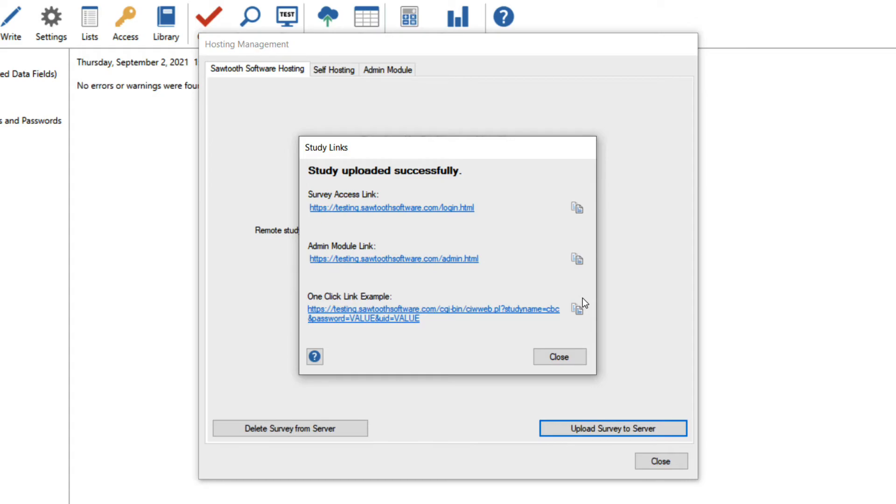
Copy the One Click Link Example from the Study Links dialog
left_click(577, 309)
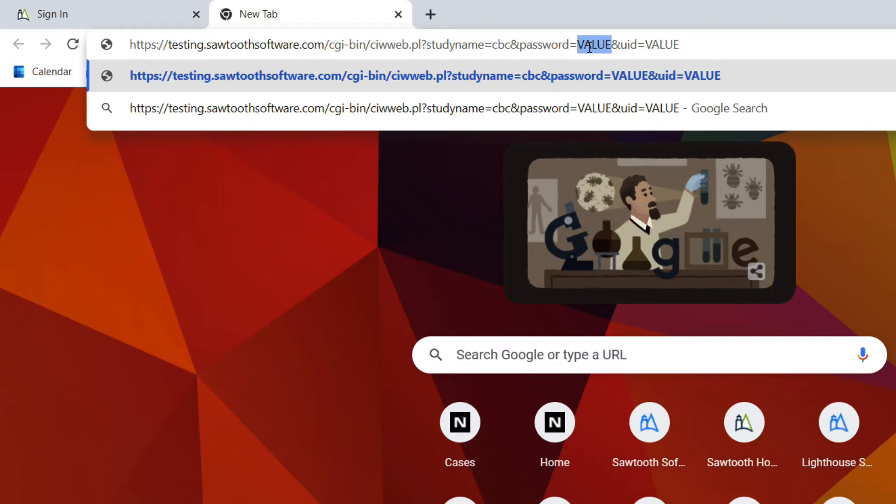
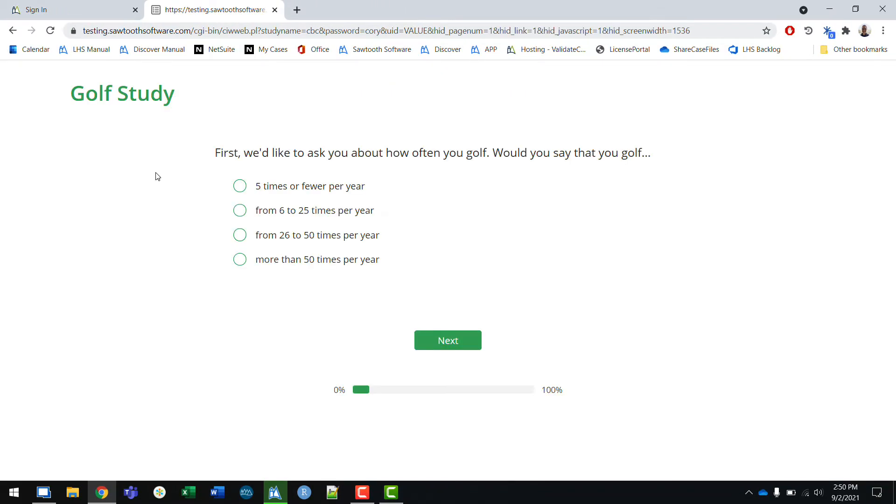
mouse_move(272, 302)
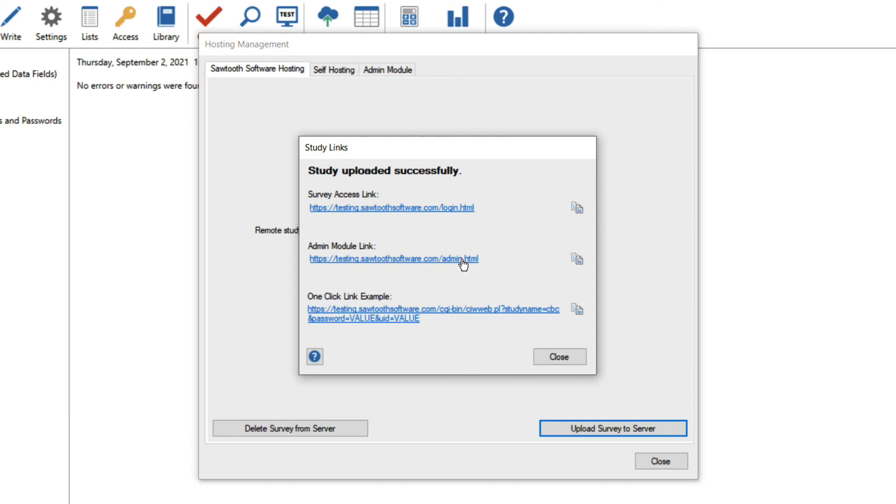
Close Study Links and delete the cbc survey from the testing server, confirming with Yes
left_click(558, 357)
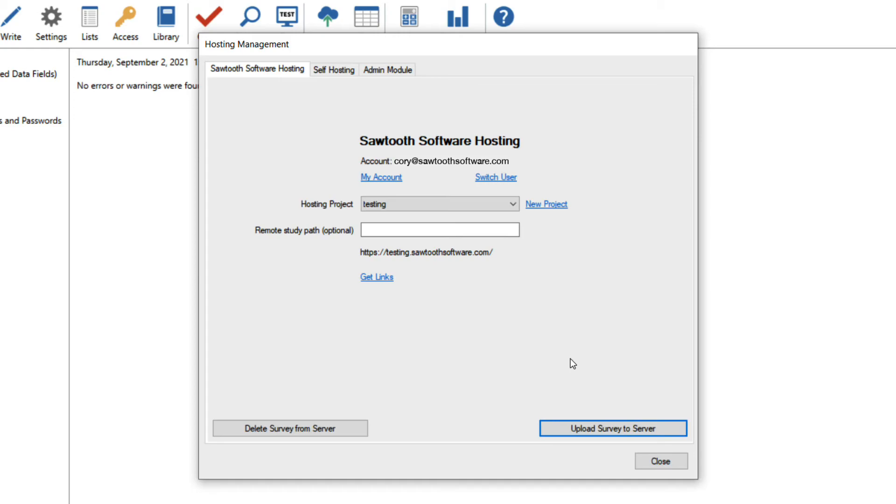
left_click(290, 428)
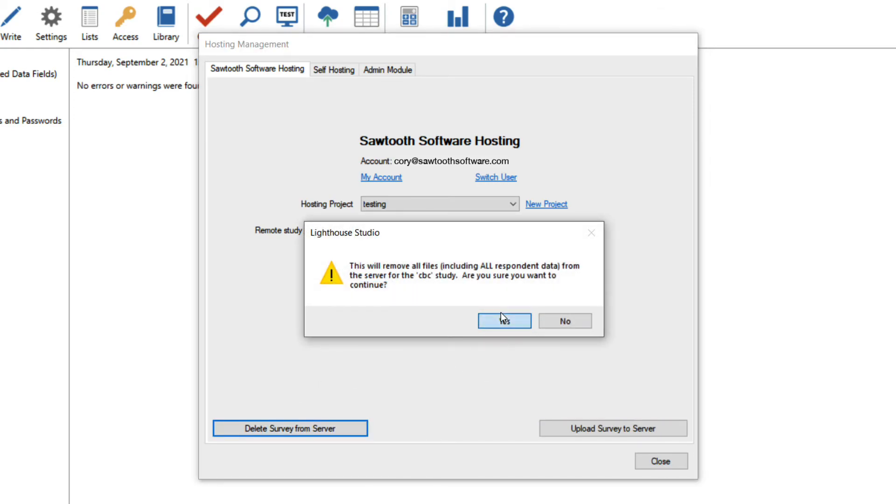
left_click(503, 321)
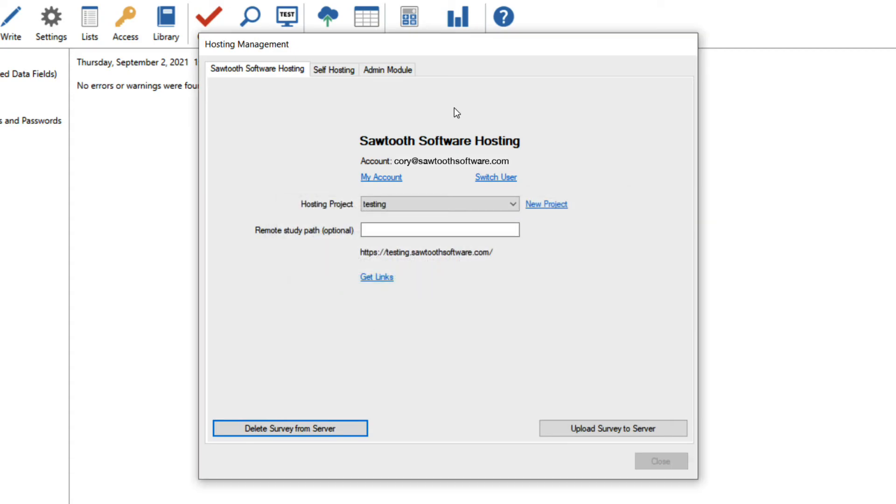
left_click(289, 428)
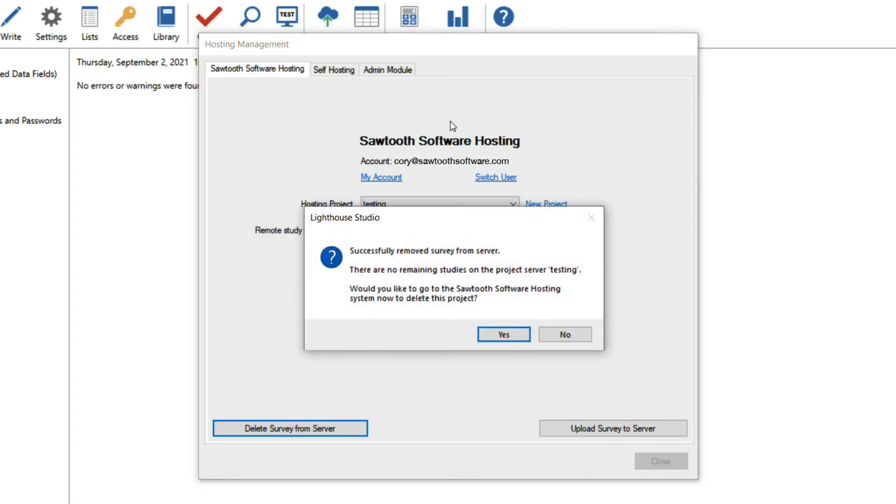
mouse_move(399, 313)
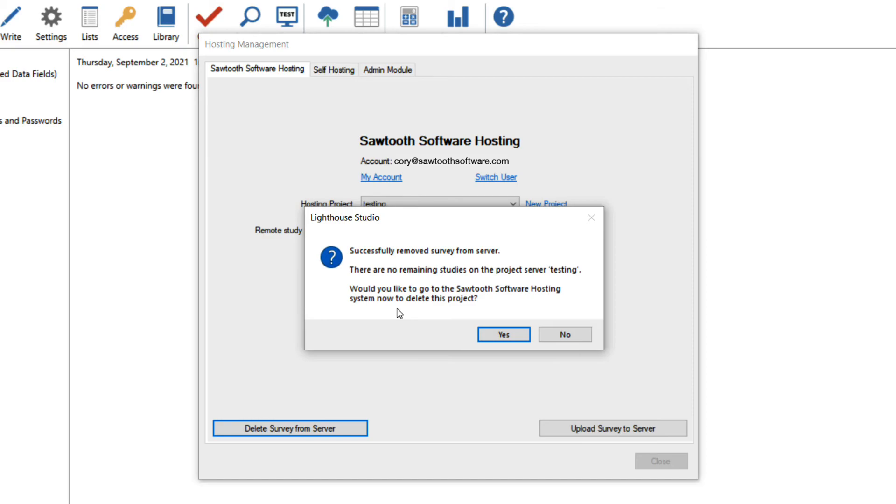
mouse_move(419, 305)
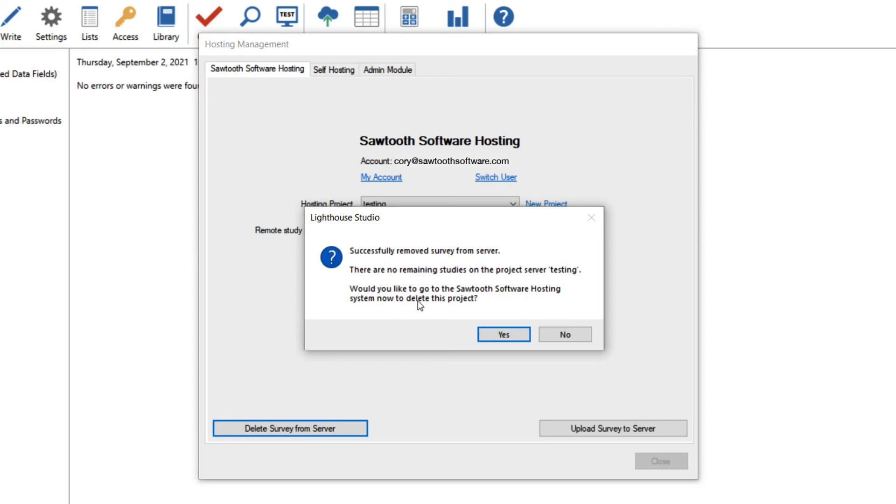
Go to hosting.sawtoothsoftware.com, sign in with 'cory', and view the testing project
left_click(564, 334)
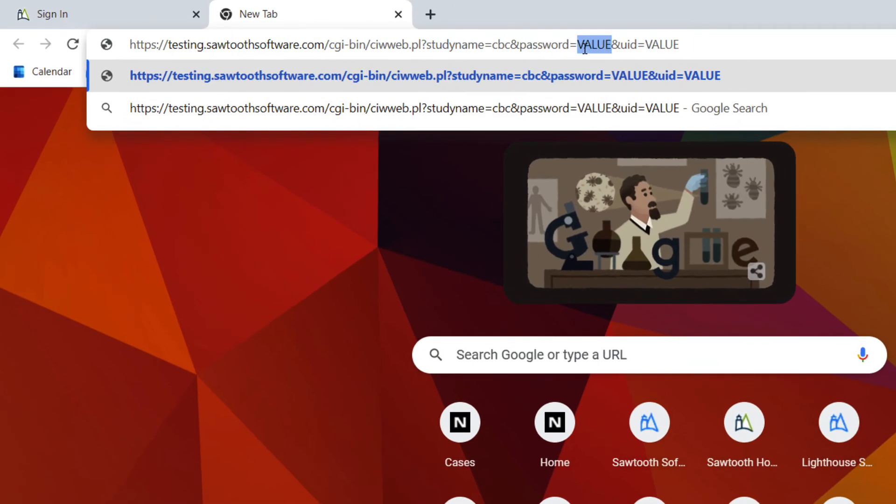
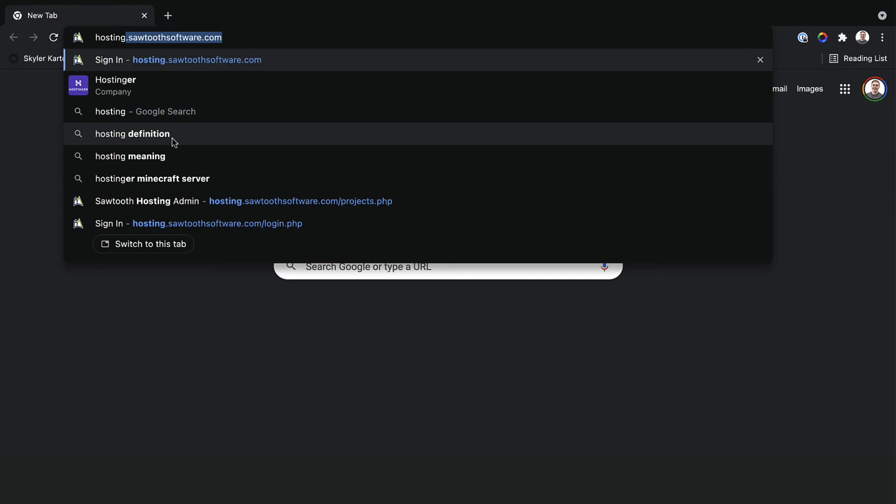
left_click(199, 224)
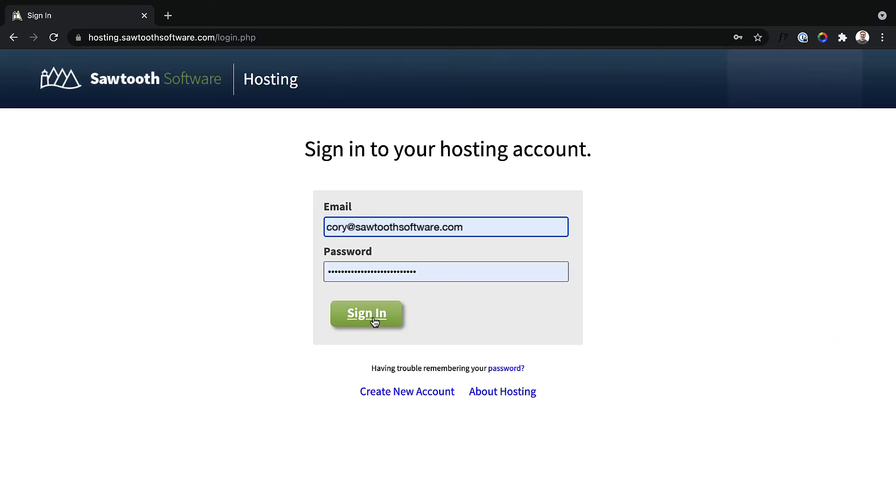
left_click(366, 313)
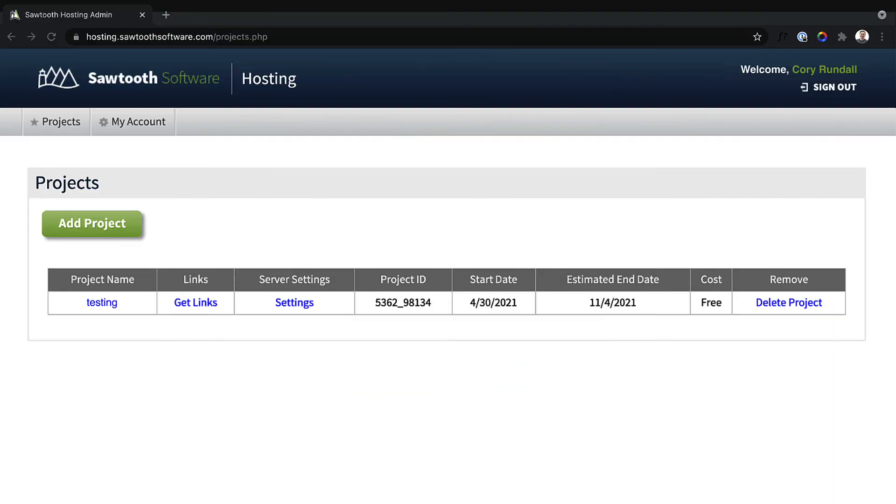